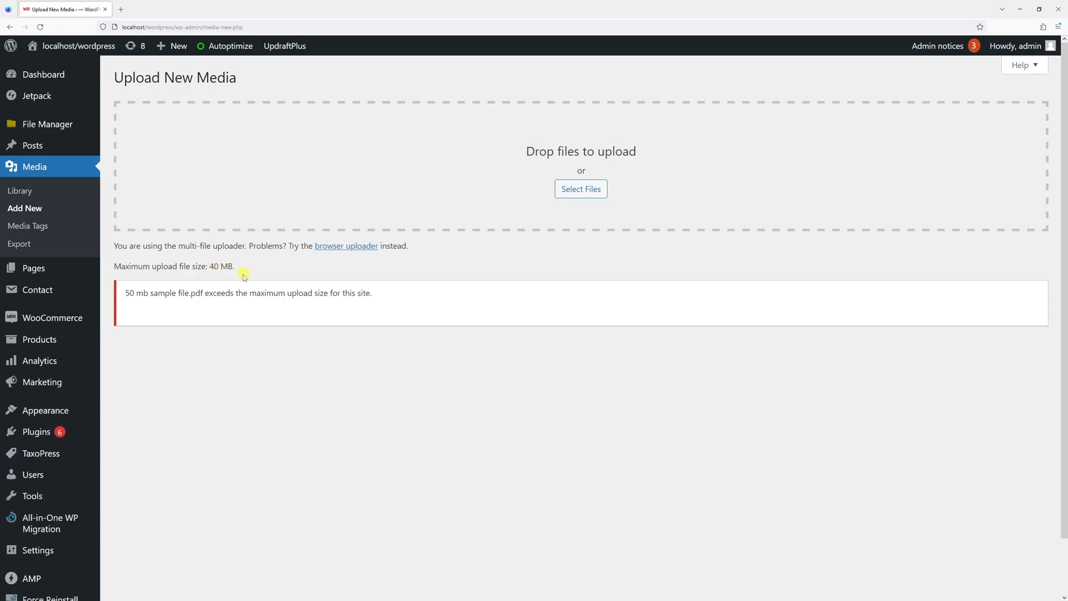
{"action": "mouse_move", "coordinate": [233, 274]}
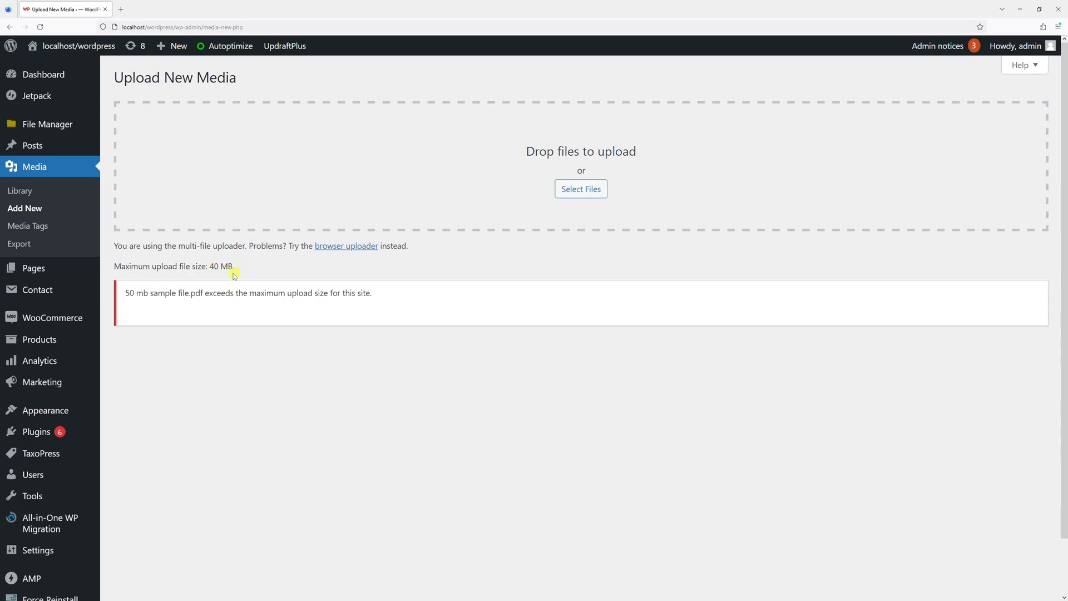
{"action": "mouse_move", "coordinate": [230, 335]}
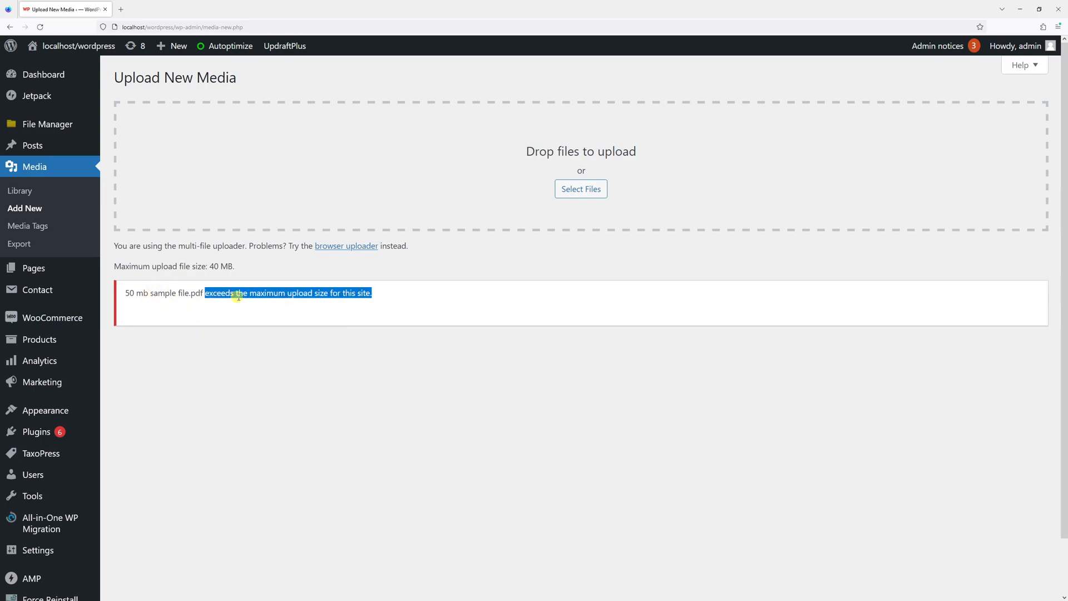
{"action": "mouse_move", "coordinate": [392, 298]}
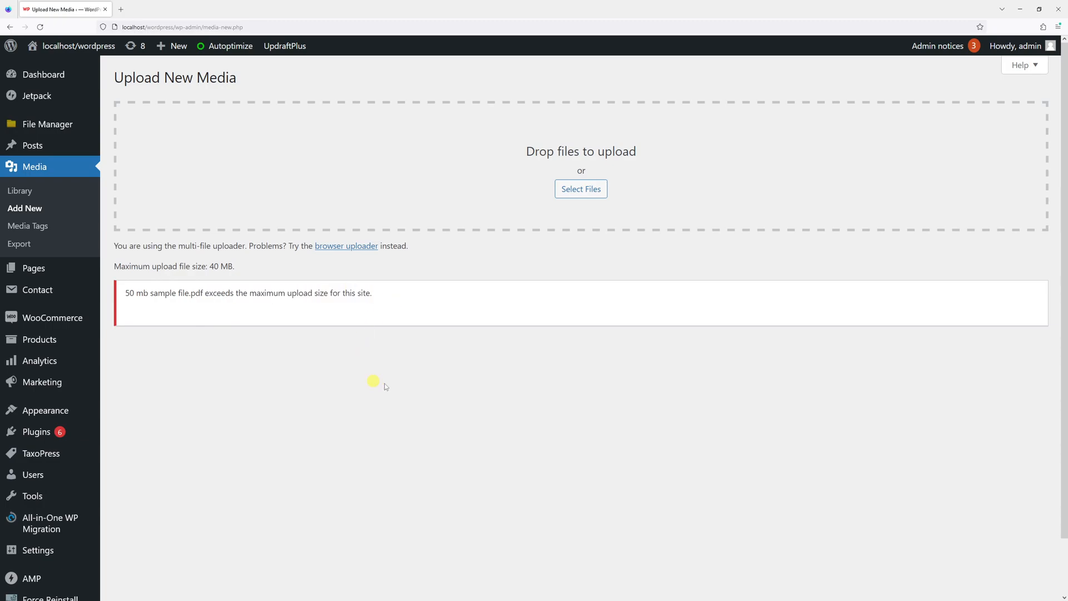
{"action": "mouse_move", "coordinate": [365, 349]}
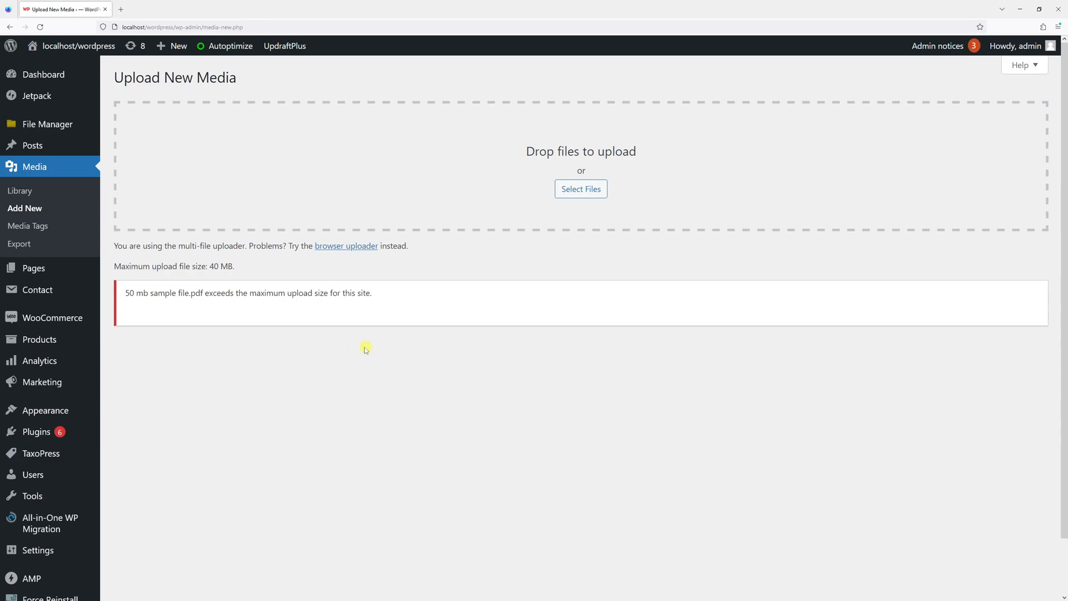
{"action": "mouse_move", "coordinate": [352, 318]}
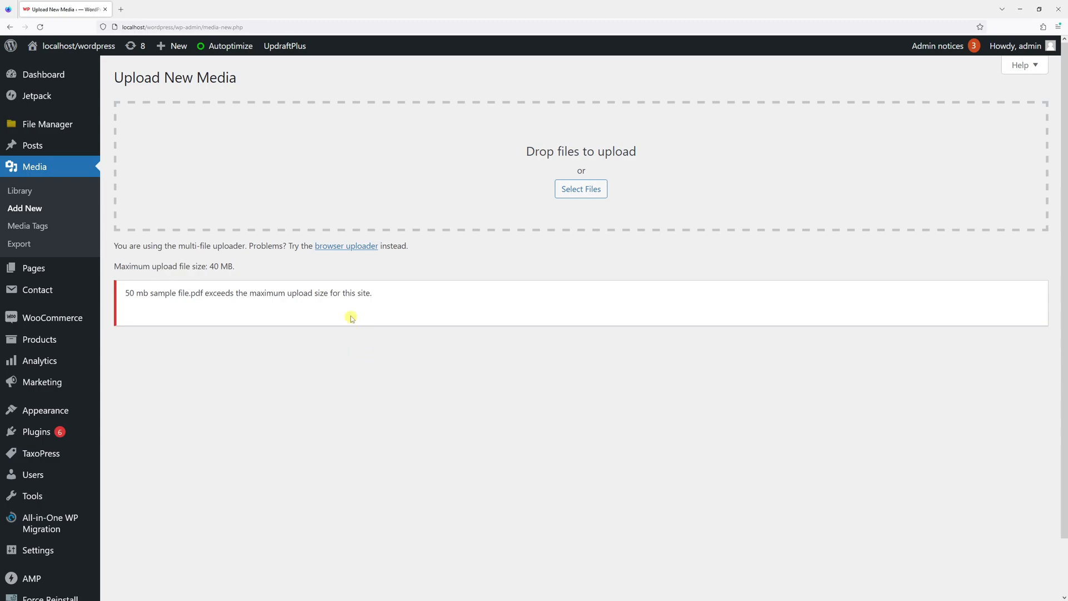
{"action": "mouse_move", "coordinate": [416, 348]}
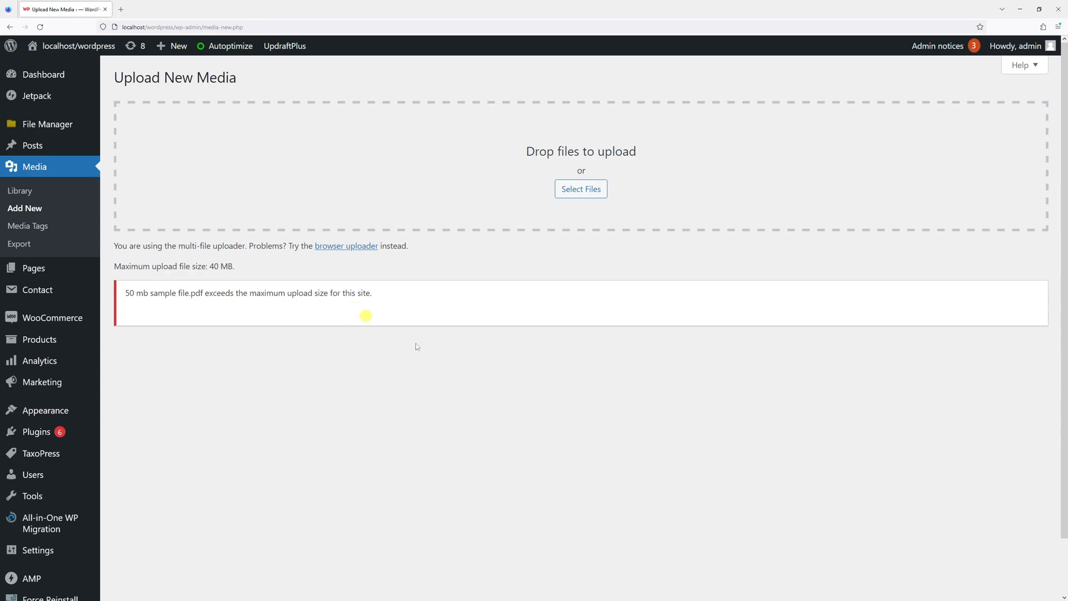
{"action": "mouse_move", "coordinate": [167, 343]}
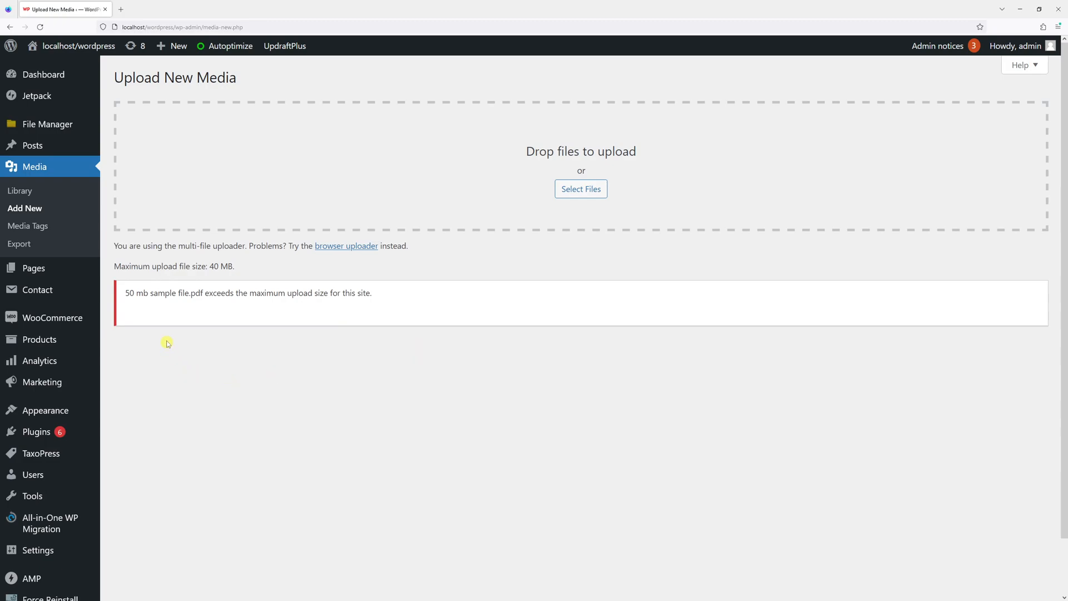
{"action": "mouse_move", "coordinate": [168, 332]}
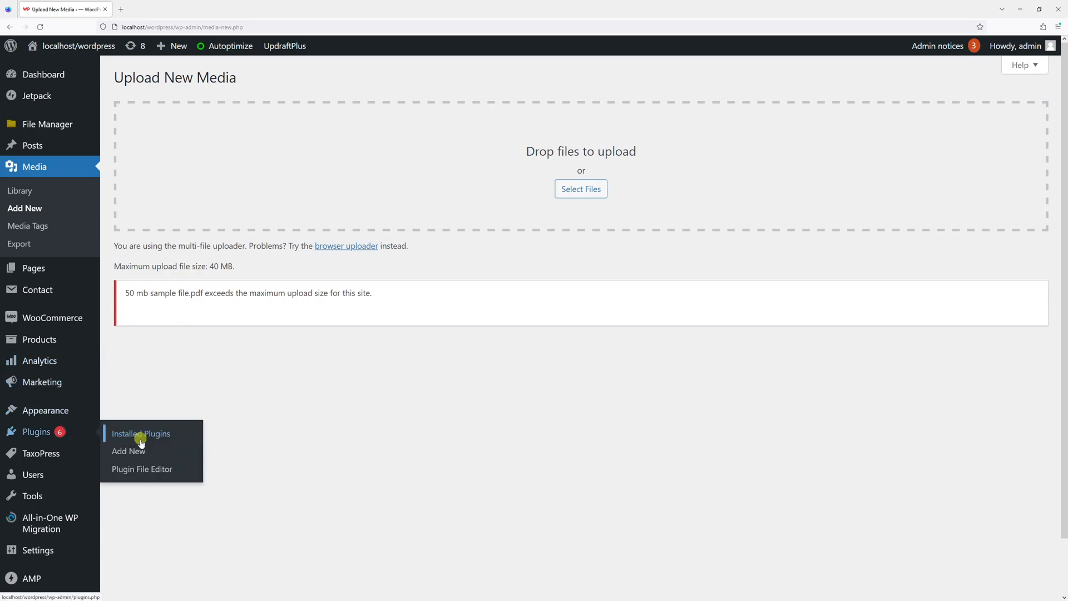
Search the plugin directory for 'big file up' and locate the installed Big File Uploads plugin.
{"action": "left_click", "coordinate": [128, 452]}
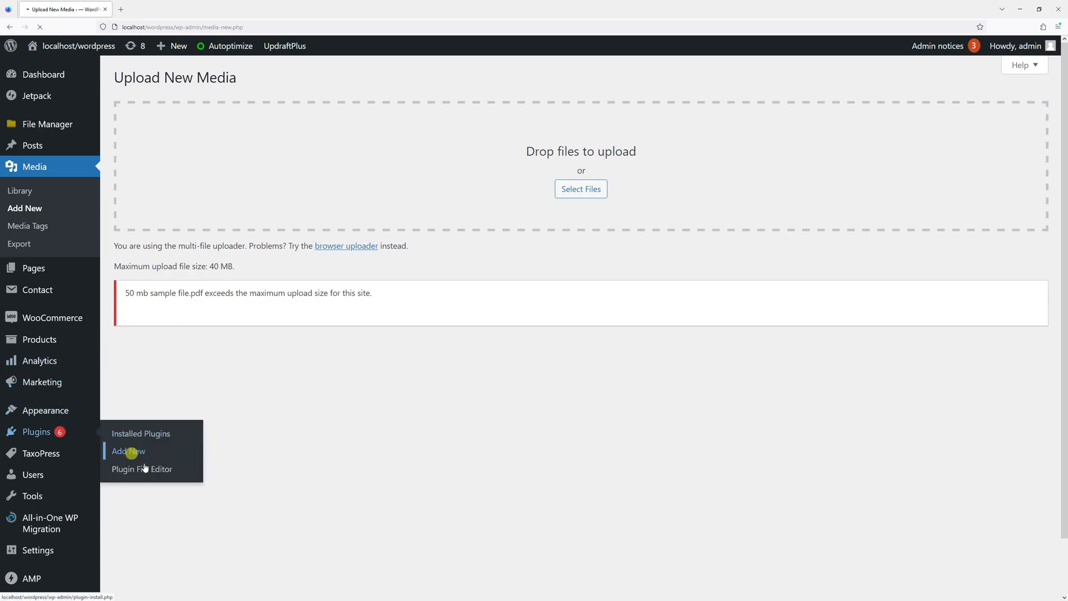
{"action": "left_click", "coordinate": [127, 452]}
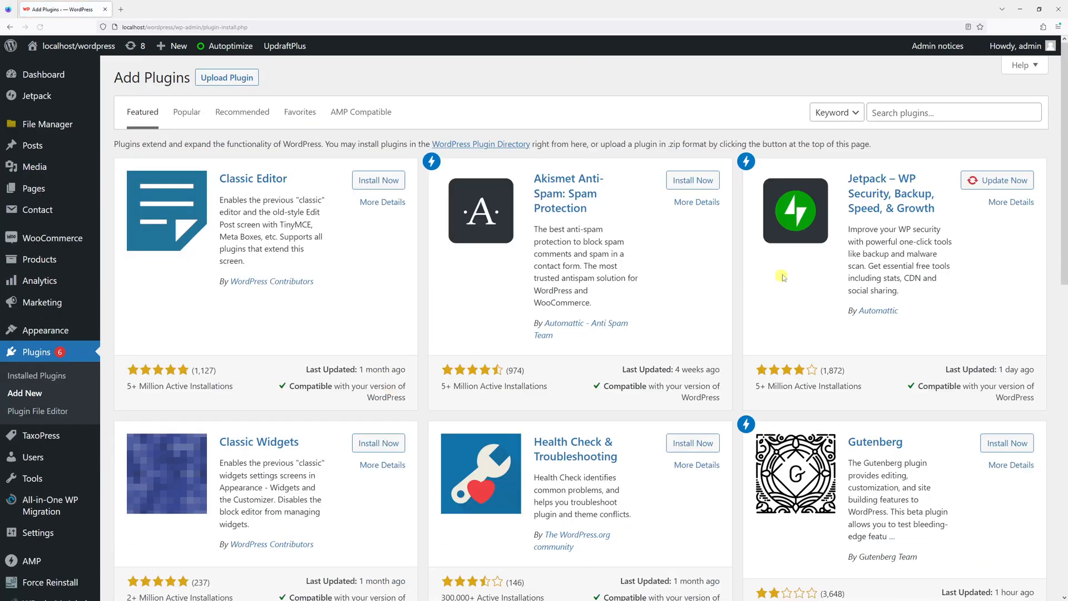
{"action": "left_click", "coordinate": [954, 112]}
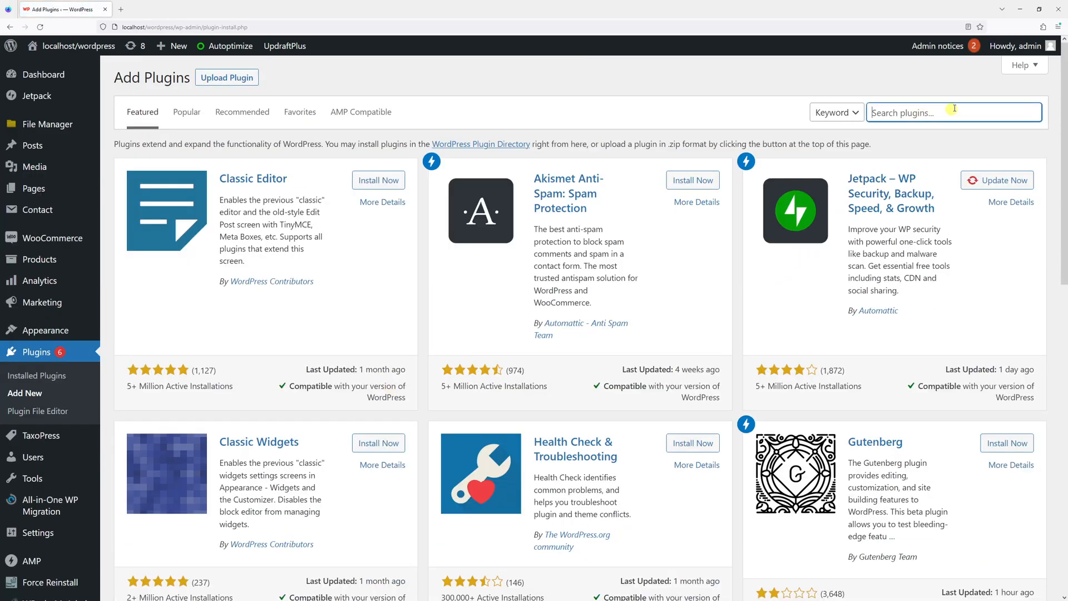
{"action": "type", "text": "big file up"}
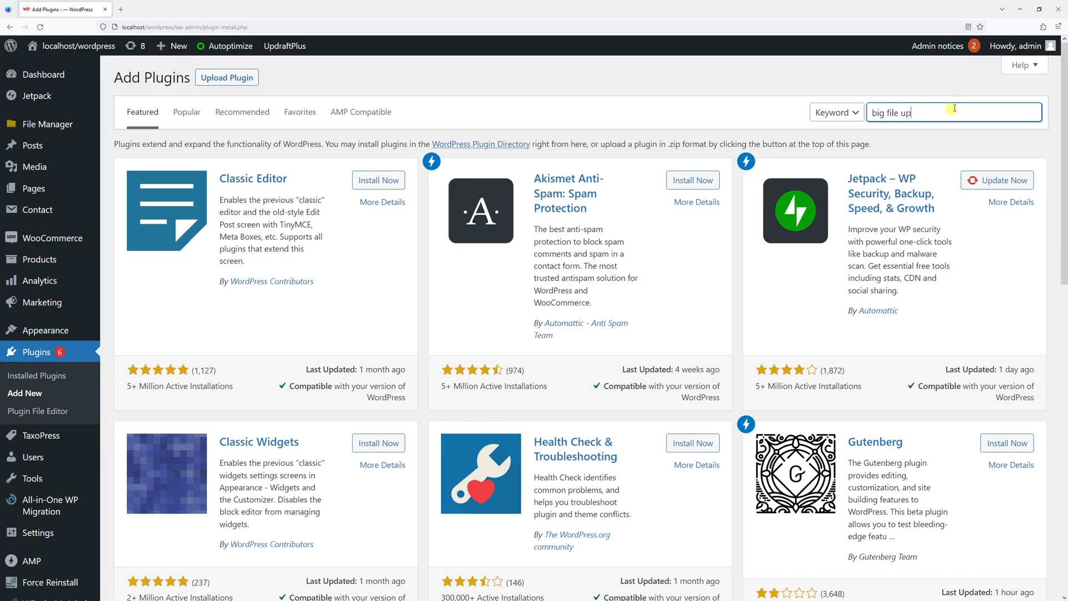
{"action": "key", "text": "Enter"}
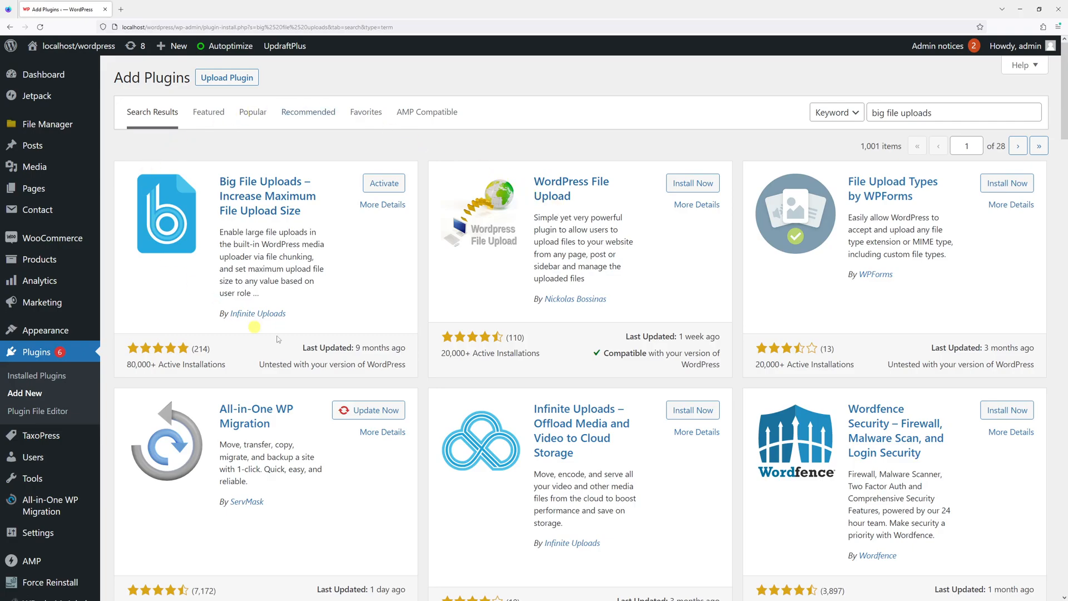
{"action": "mouse_move", "coordinate": [269, 318]}
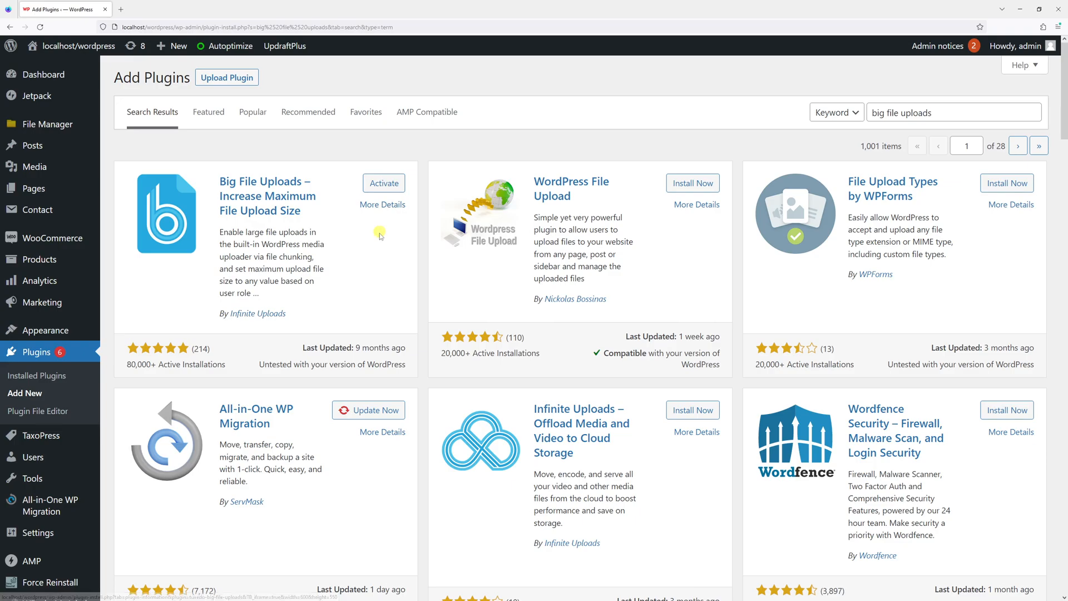
{"action": "left_click", "coordinate": [384, 182]}
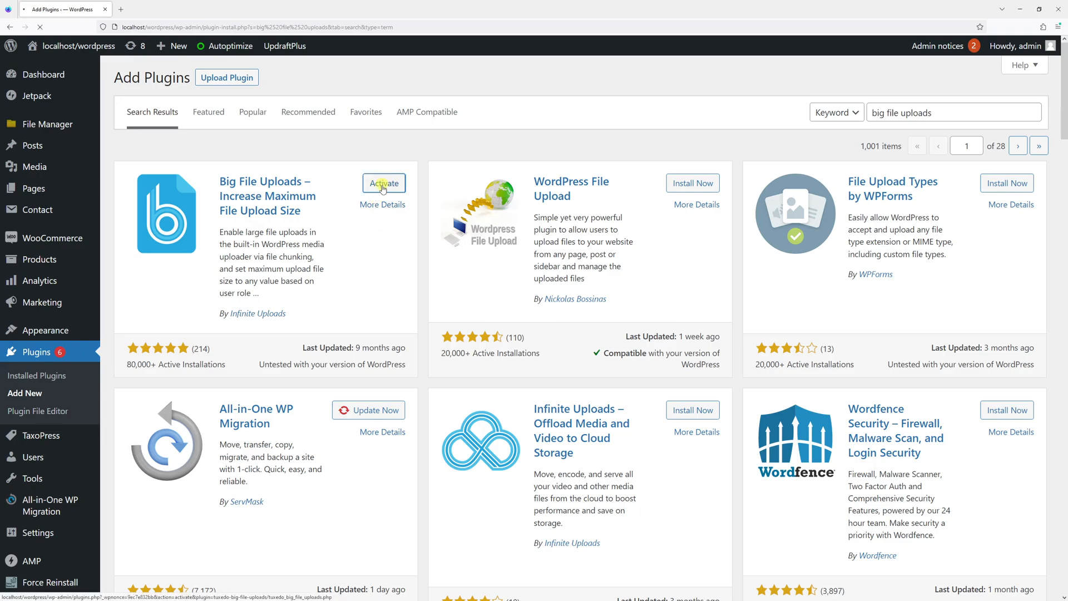
Activate Big File Uploads and return to Media > Add New, still limited to 40 MB.
{"action": "left_click", "coordinate": [384, 183]}
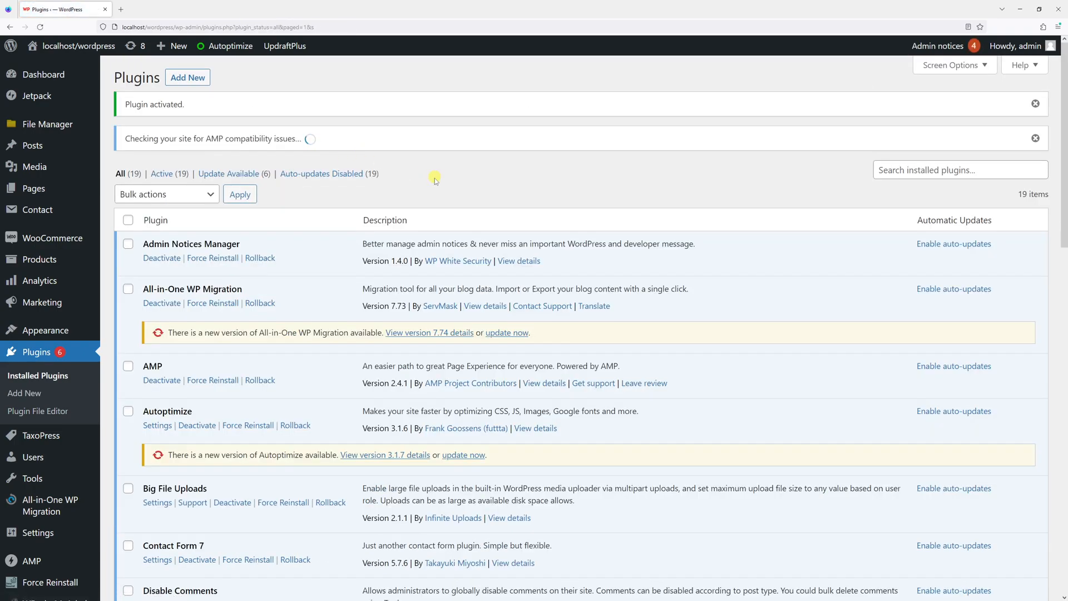
{"action": "mouse_move", "coordinate": [34, 167]}
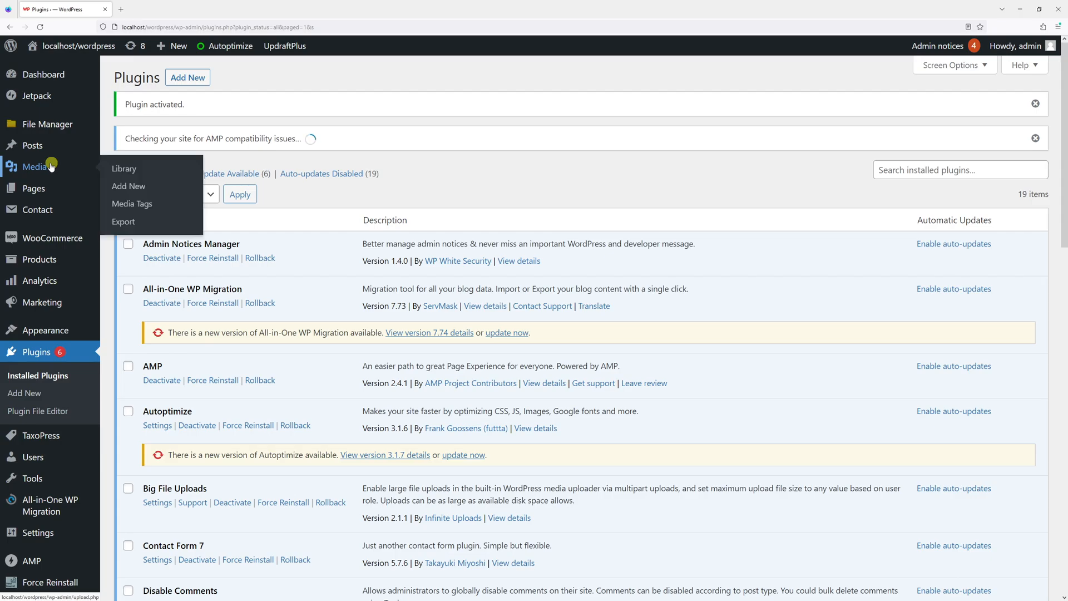
{"action": "left_click", "coordinate": [129, 187]}
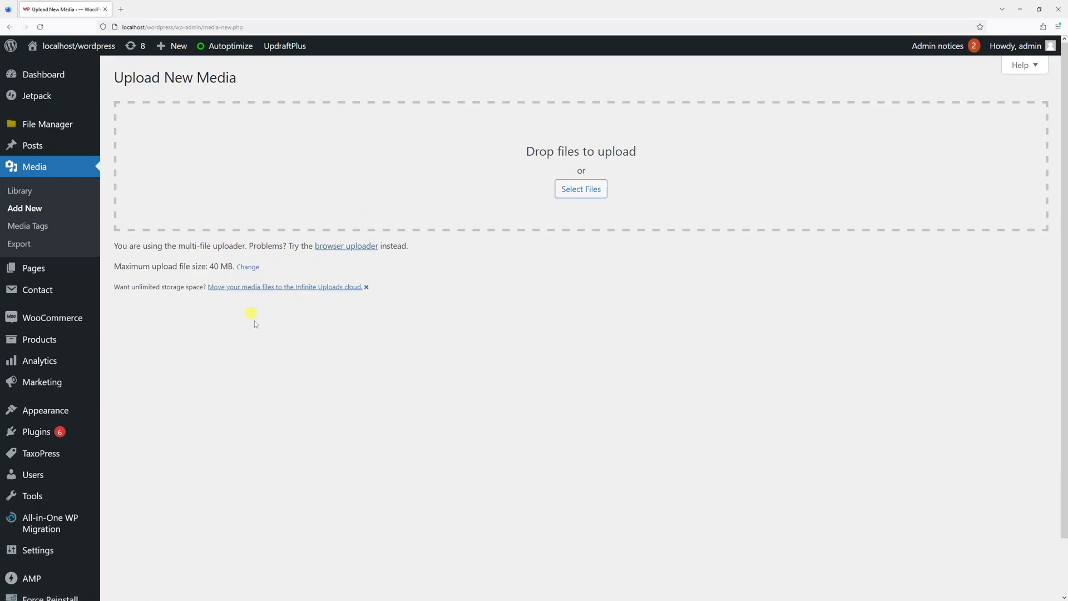
{"action": "mouse_move", "coordinate": [247, 271]}
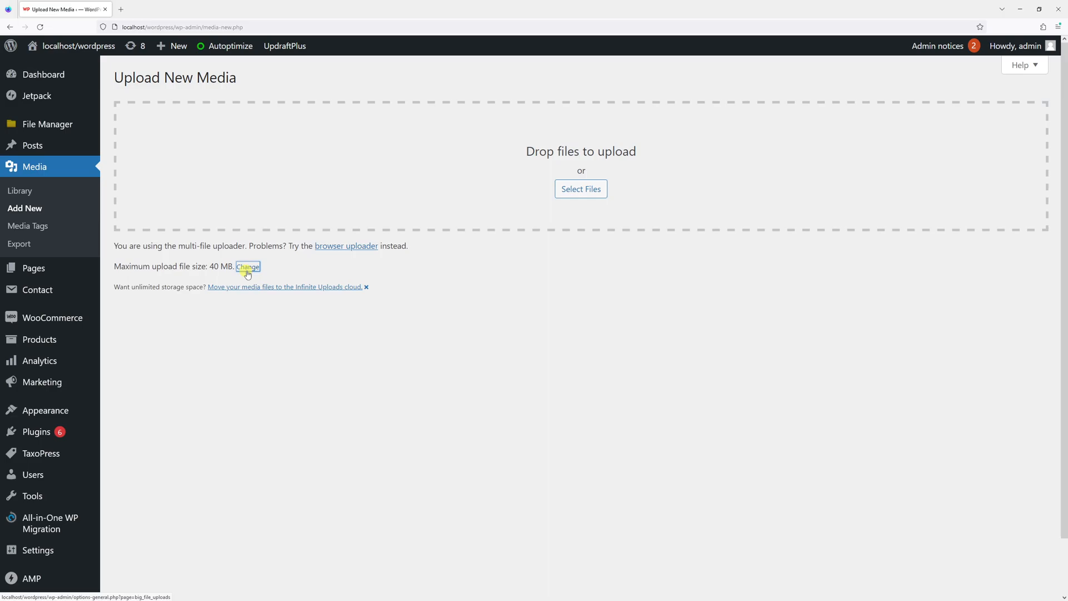
Change the maximum upload size for all users to 60 MB and save it.
{"action": "left_click", "coordinate": [247, 267]}
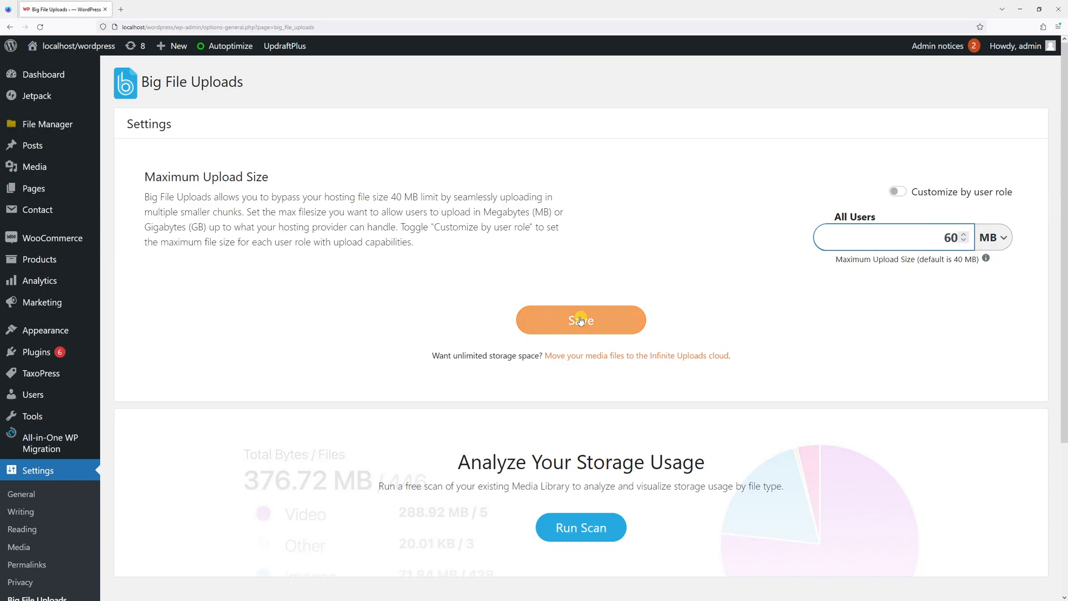
{"action": "left_click", "coordinate": [581, 321]}
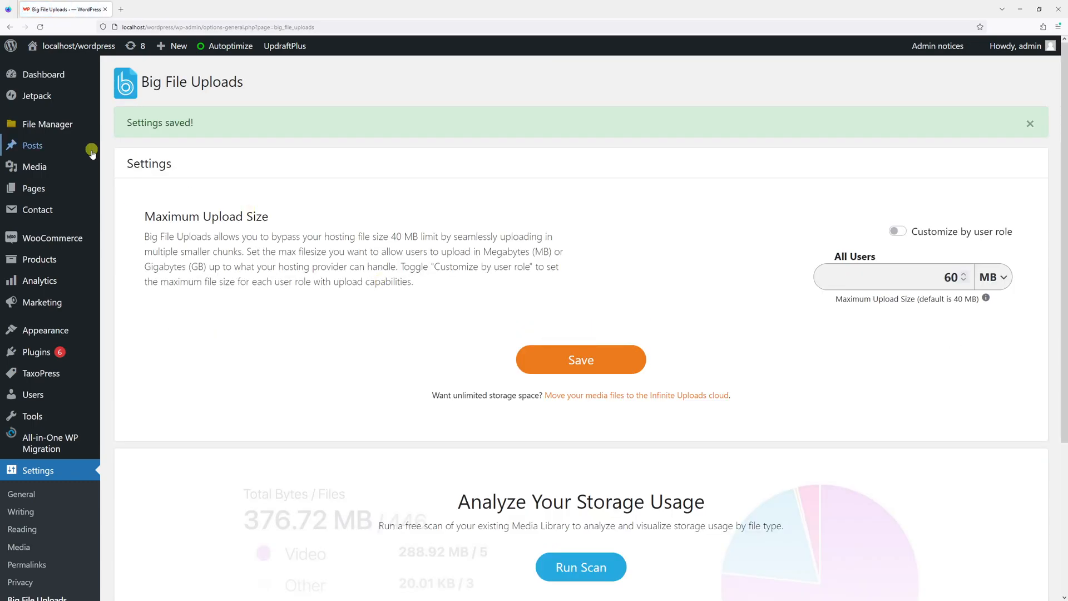
{"action": "mouse_move", "coordinate": [35, 167]}
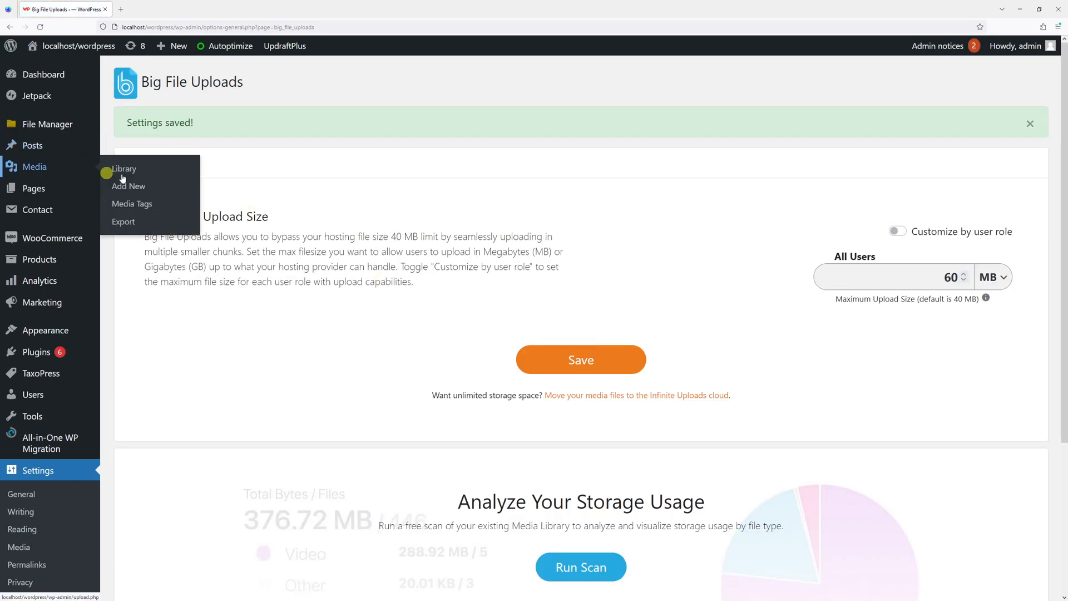
Return to Media > Add New and upload the 50 mb sample file.pdf under the 60 MB limit.
{"action": "left_click", "coordinate": [128, 187]}
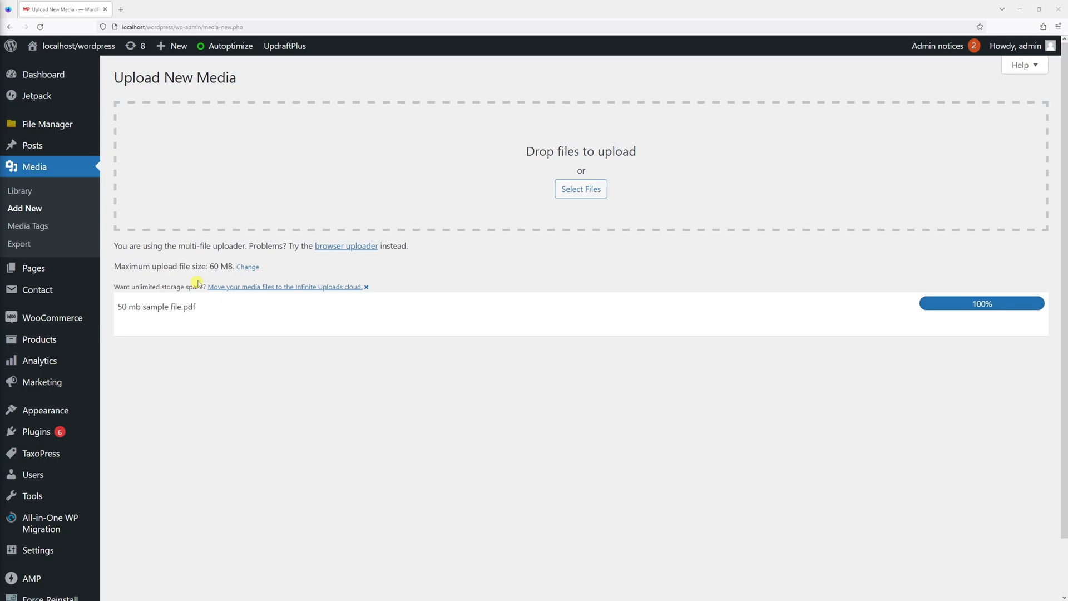
{"action": "mouse_move", "coordinate": [825, 360]}
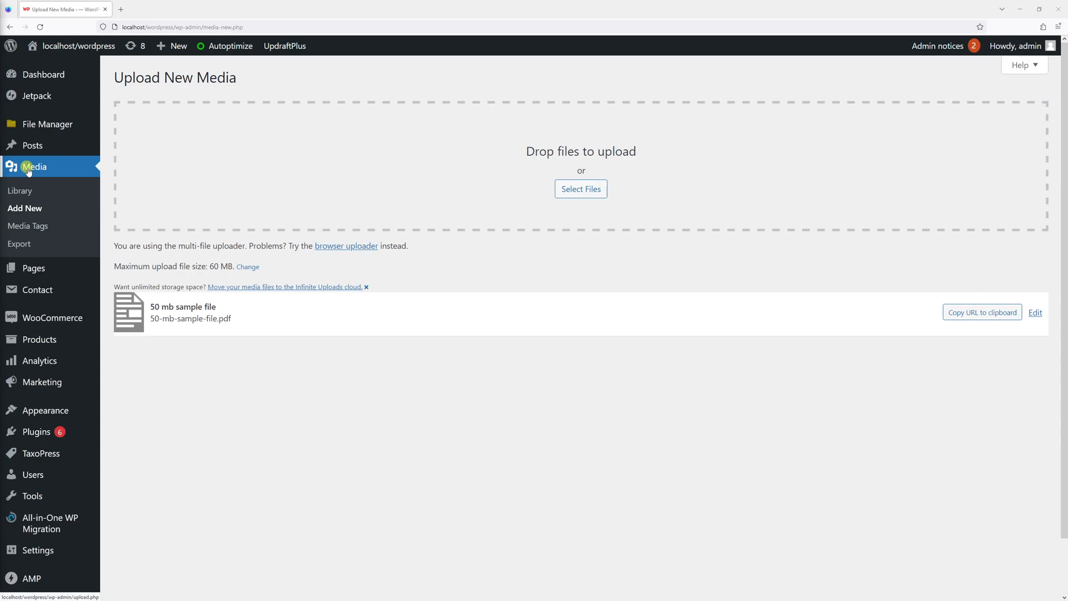
{"action": "mouse_move", "coordinate": [34, 145]}
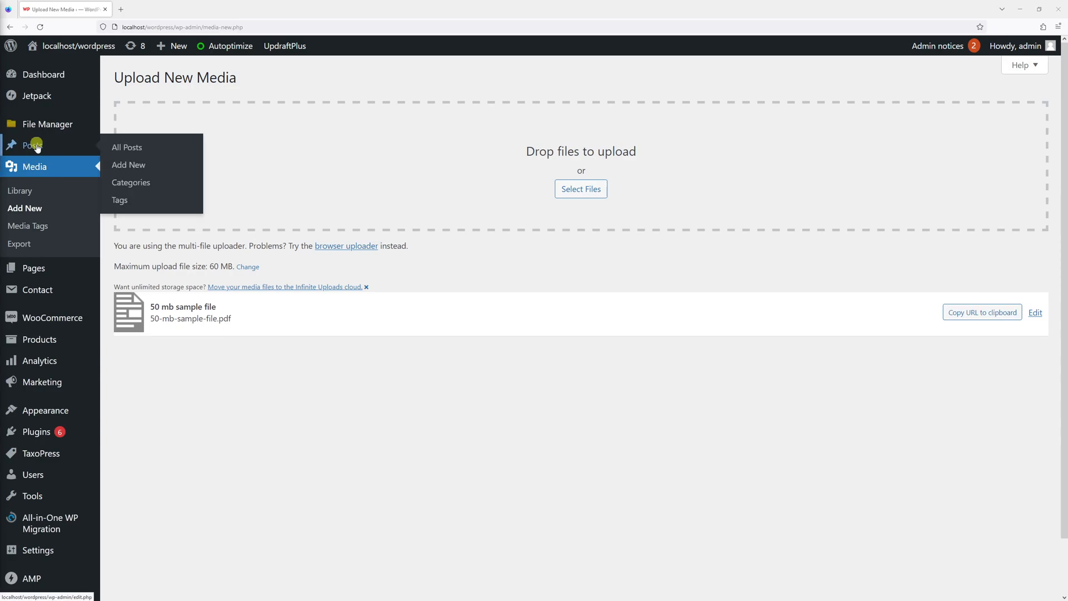